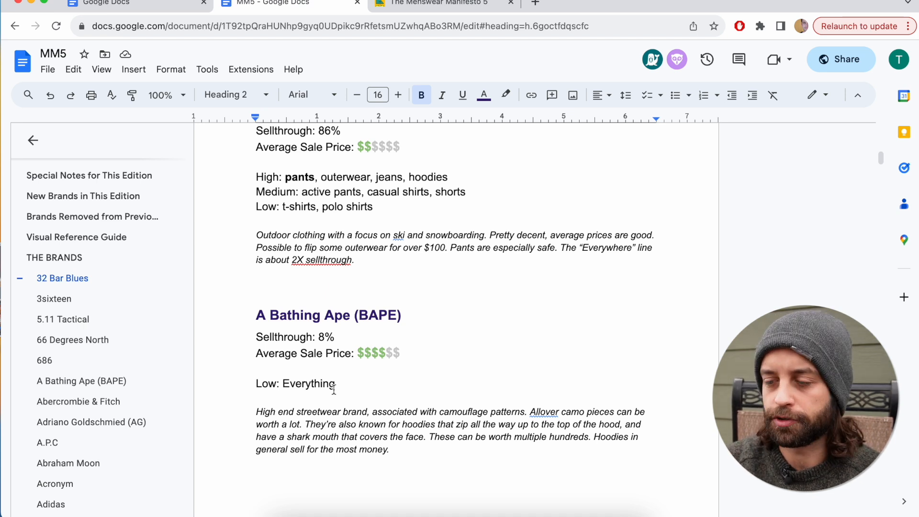
Browse past the A Bathing Ape and Abercrombie & Fitch entries to the Manifesto 5 cover
scroll("down", 3)
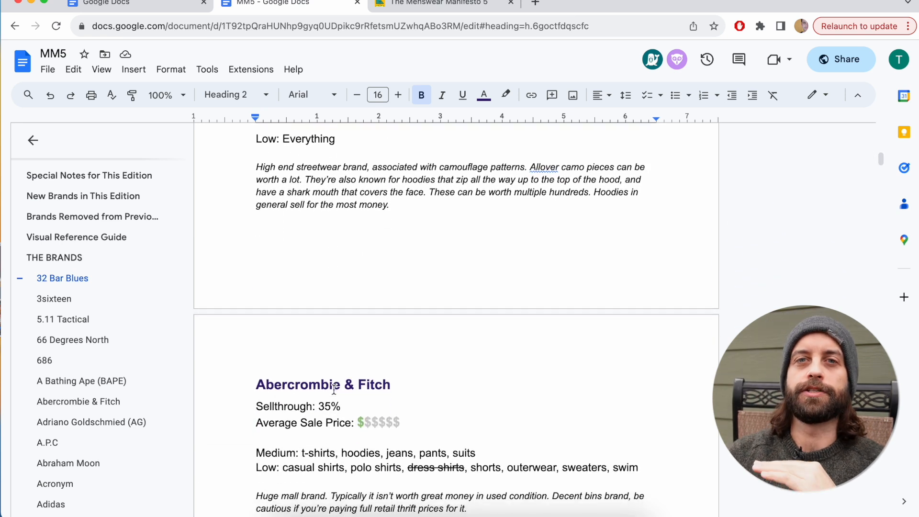
scroll("down", 3)
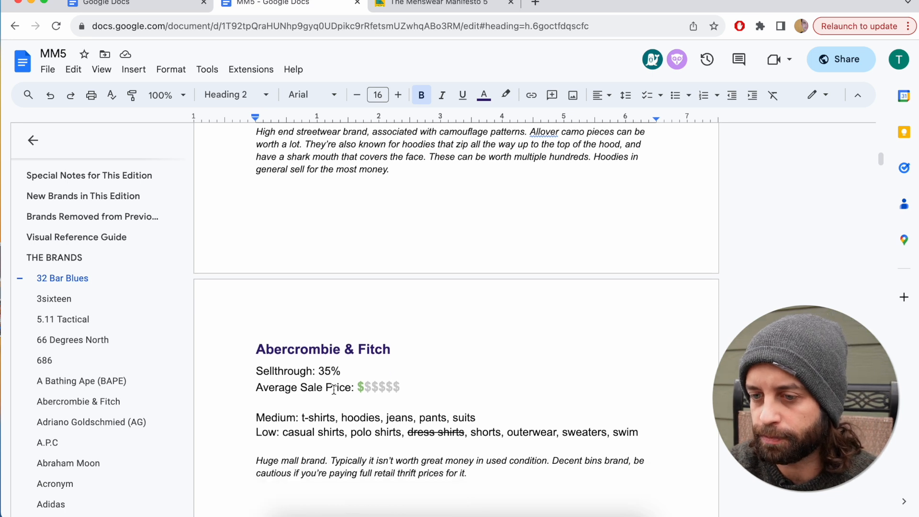
scroll("down", 3)
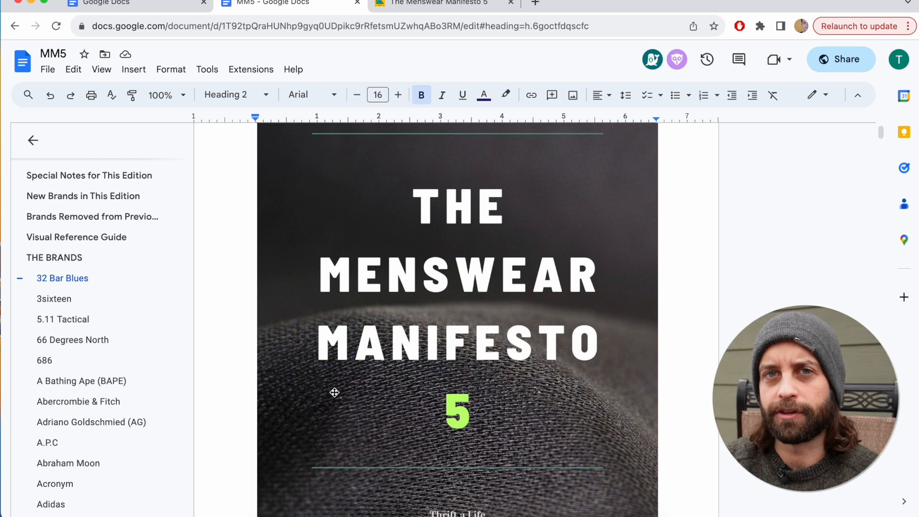
View the 66 Degrees North and 686 brand entries, continuing down to KUIU
scroll("up", 3)
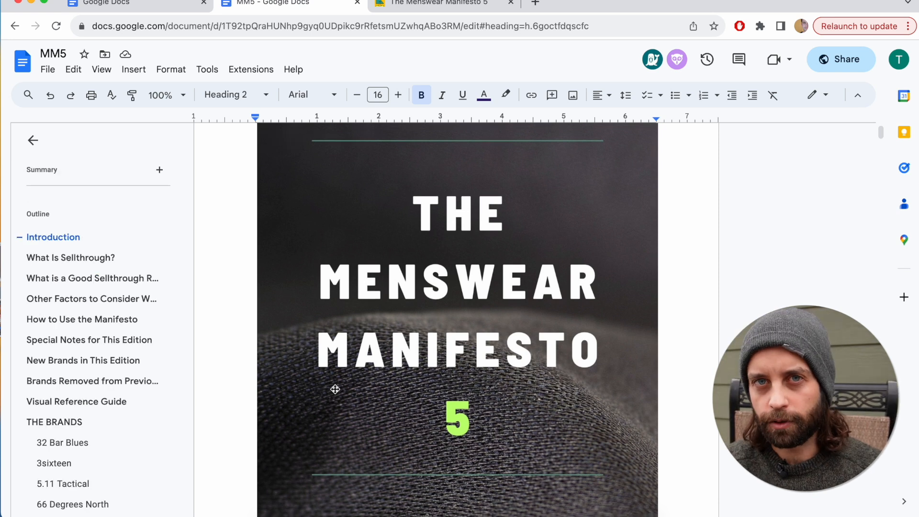
scroll("down", 3)
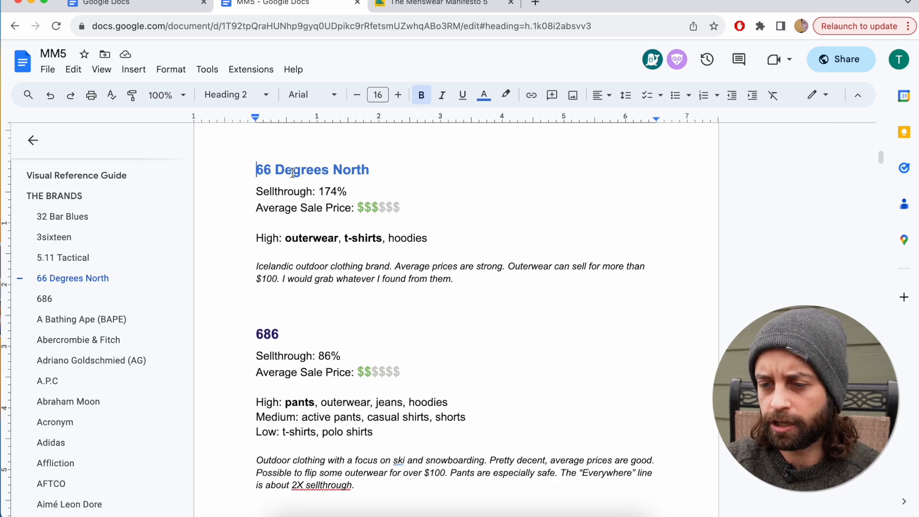
scroll("down", 3)
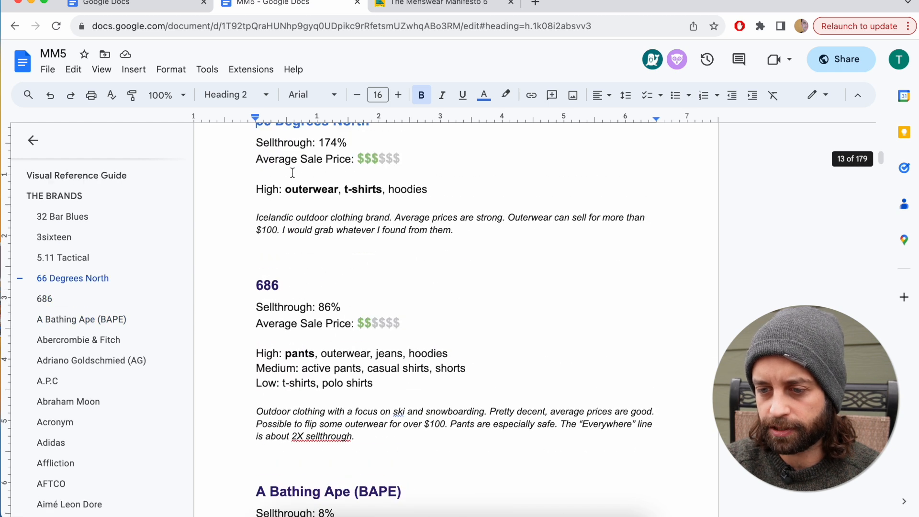
scroll("up", 3)
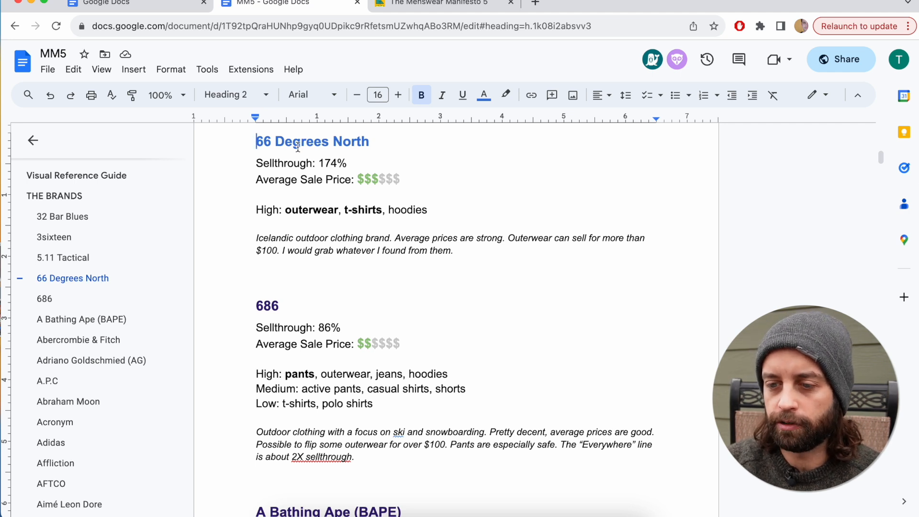
scroll("down", 3)
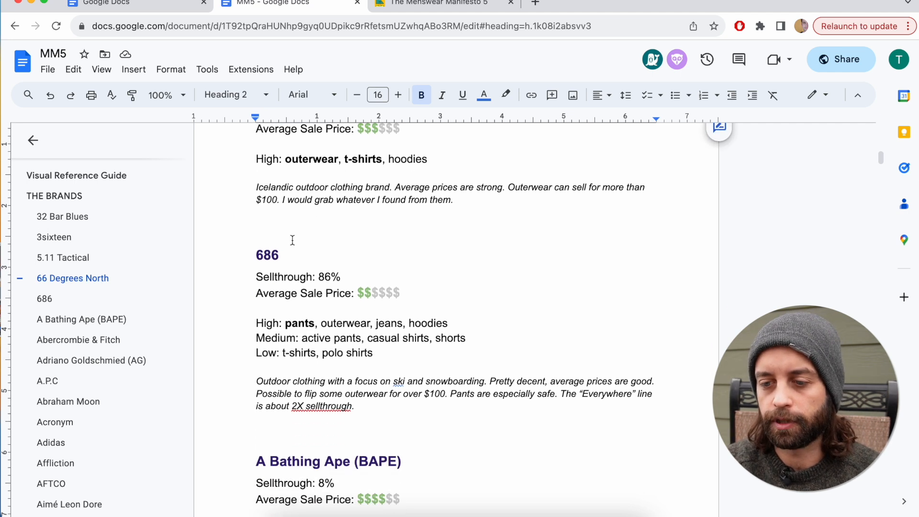
left_click(275, 254)
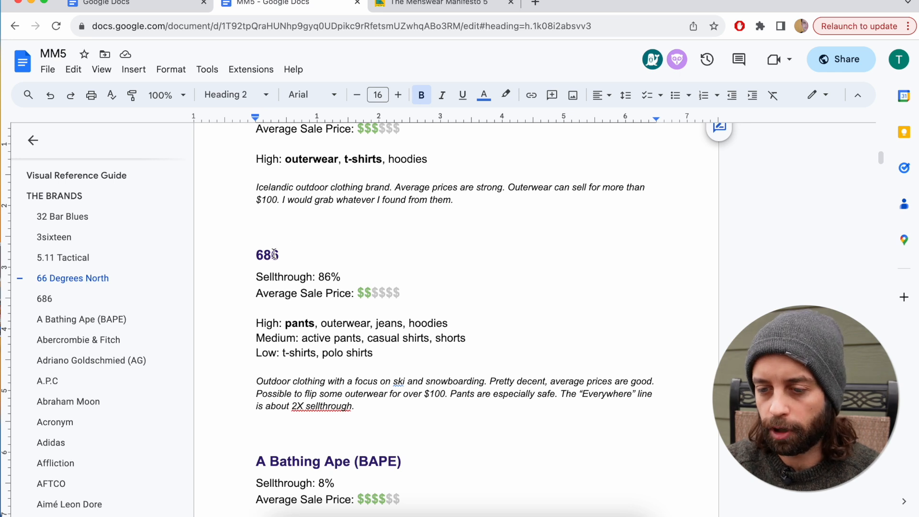
scroll("down", 3)
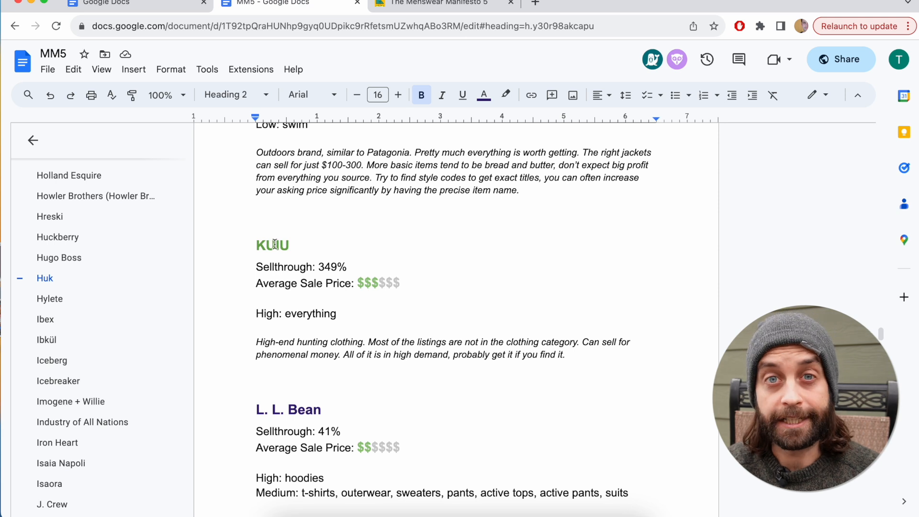
mouse_move(331, 276)
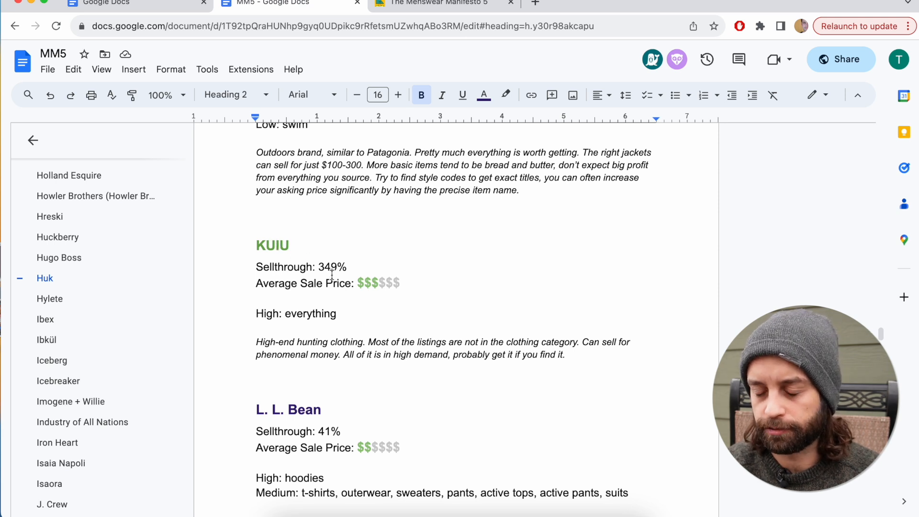
Browse from the Kuhl and KUIU entries down to Lacoste and Lady White Co
scroll("up", 3)
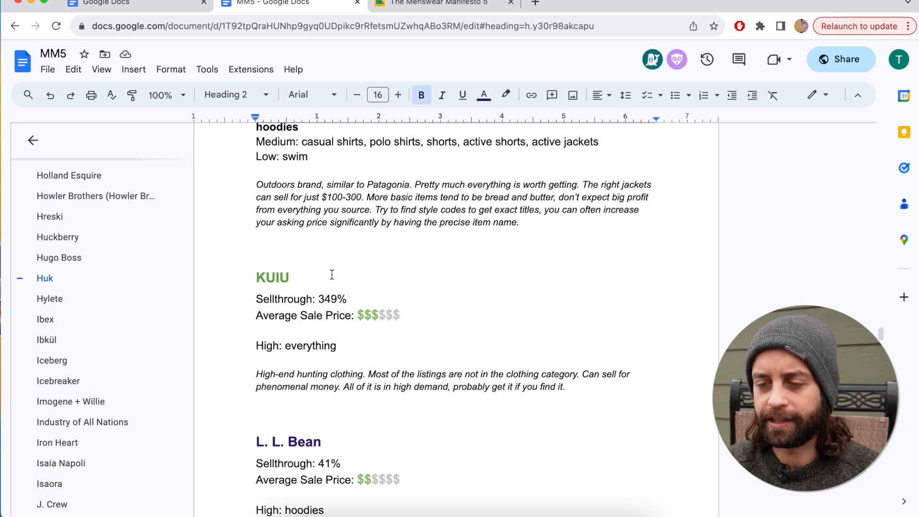
scroll("up", 3)
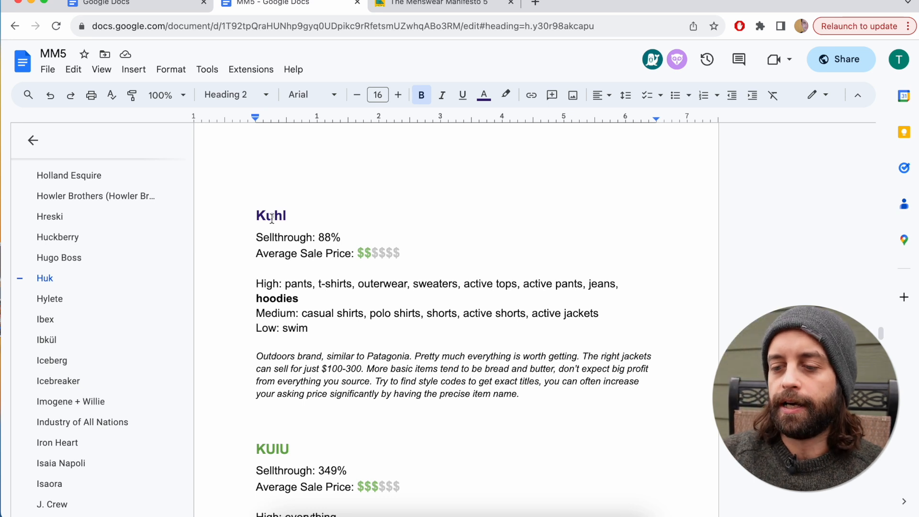
mouse_move(530, 288)
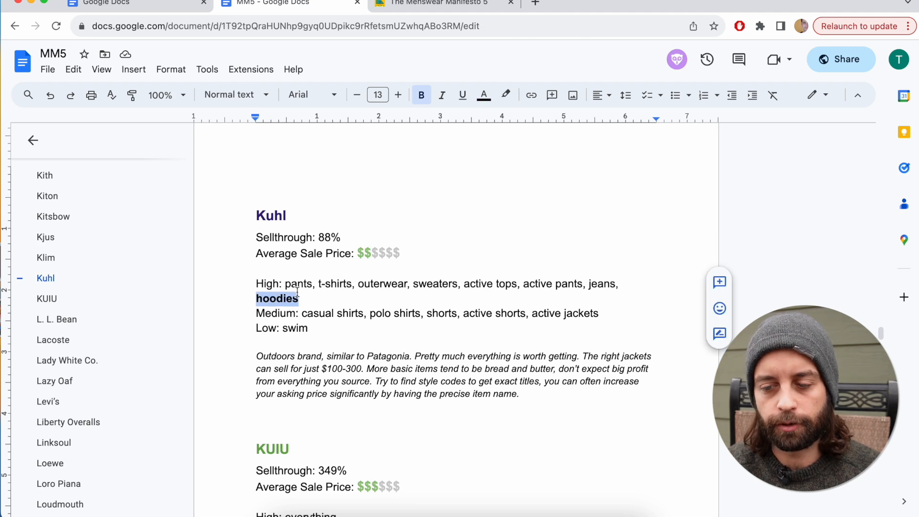
left_click(309, 313)
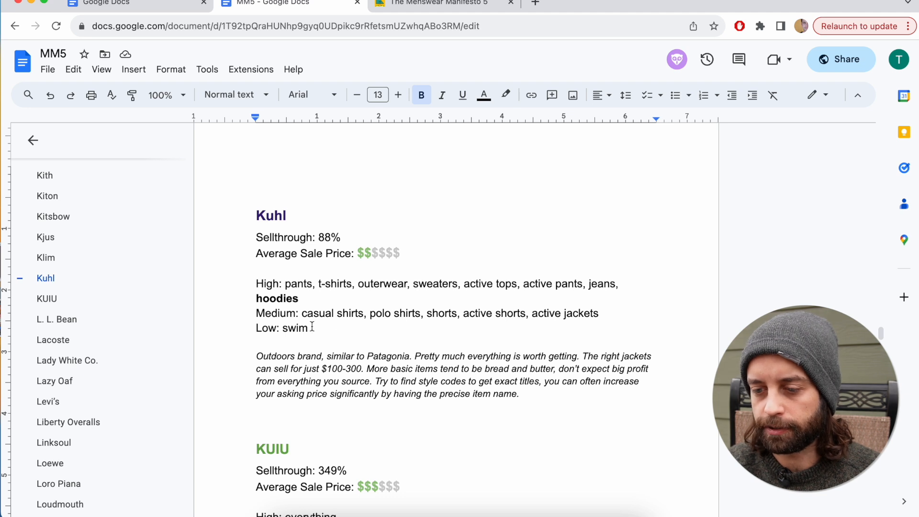
mouse_move(520, 310)
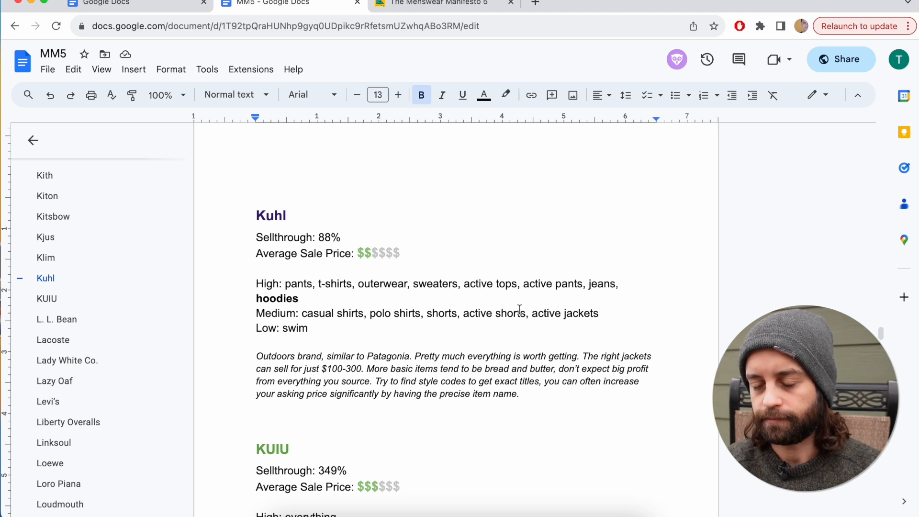
scroll("down", 3)
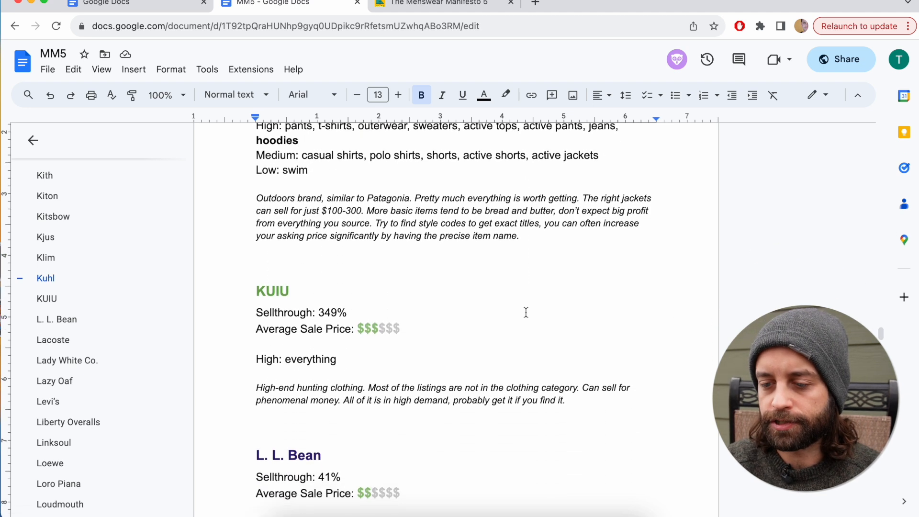
scroll("down", 3)
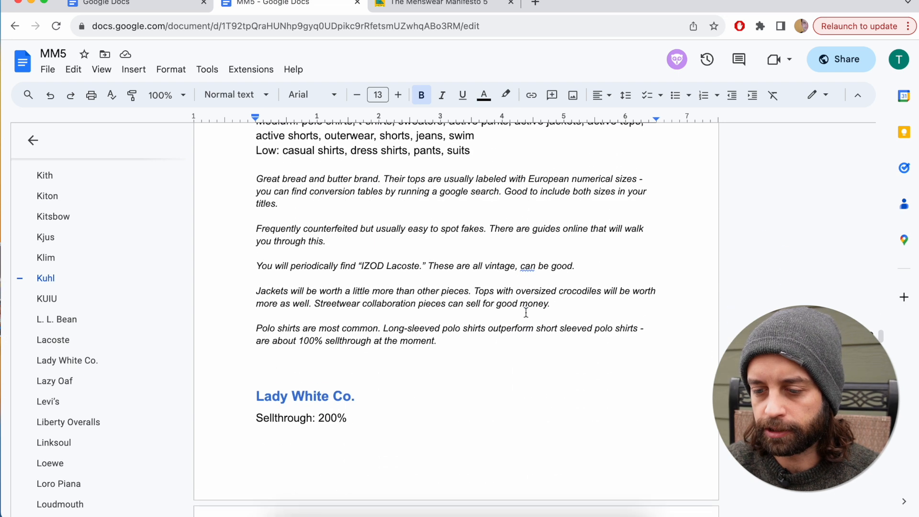
Jump to Lacoste via the outline, browse the Nike notes, and reach the Levi's entry
left_click(53, 339)
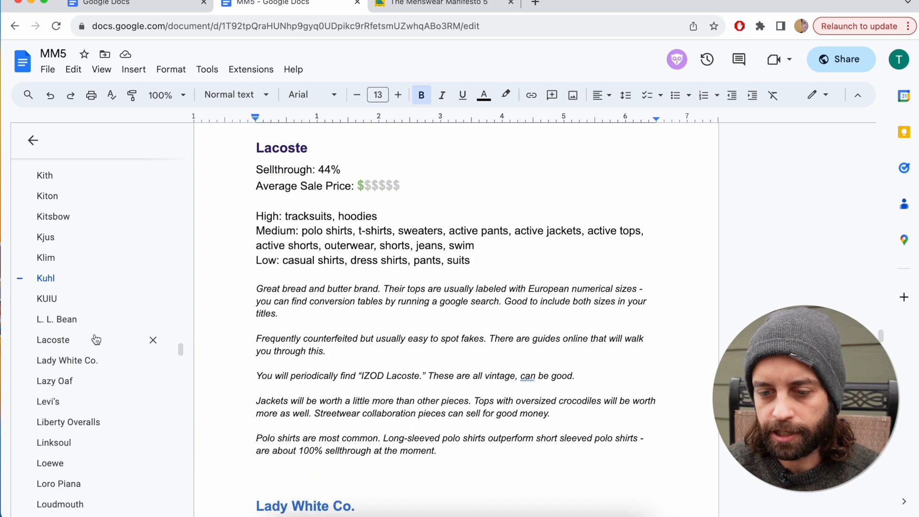
scroll("down", 3)
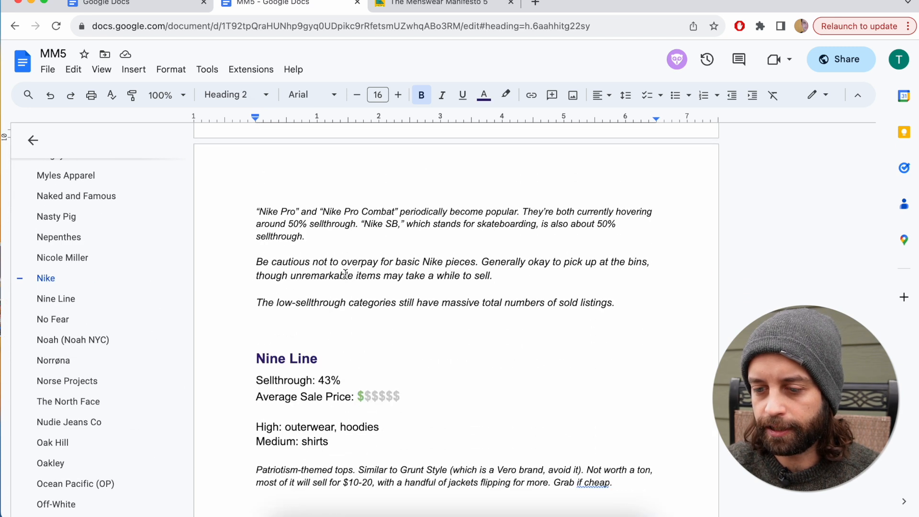
scroll("up", 3)
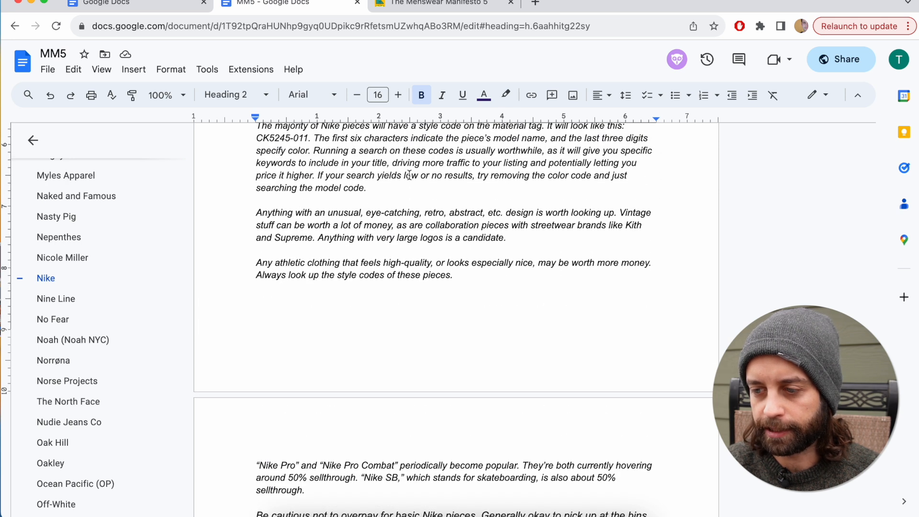
scroll("up", 3)
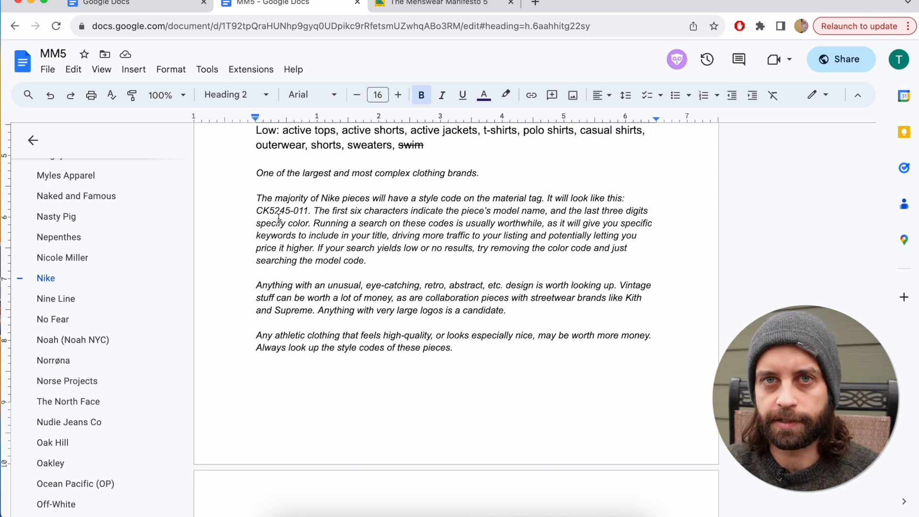
scroll("down", 3)
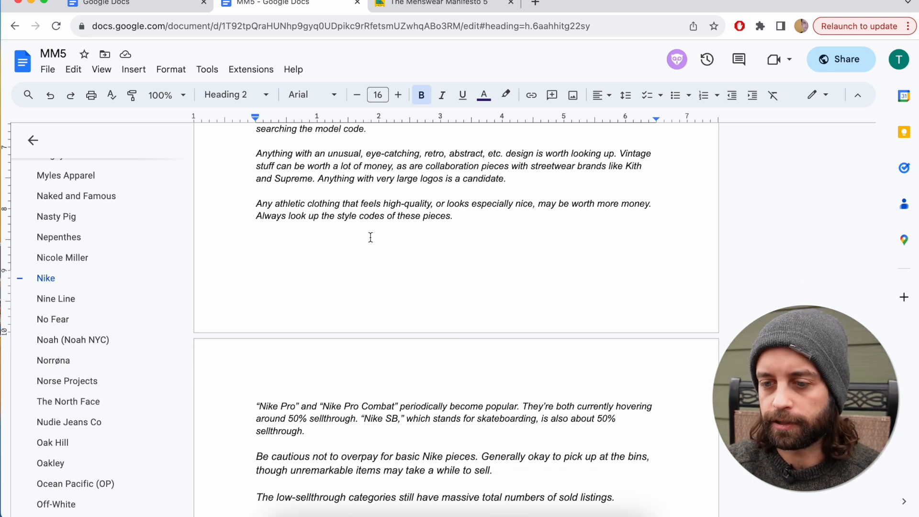
scroll("down", 3)
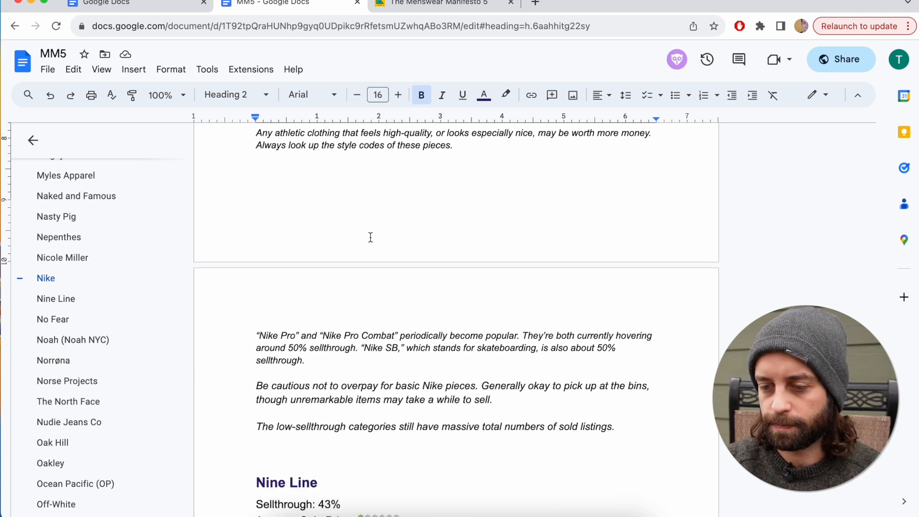
left_click(48, 278)
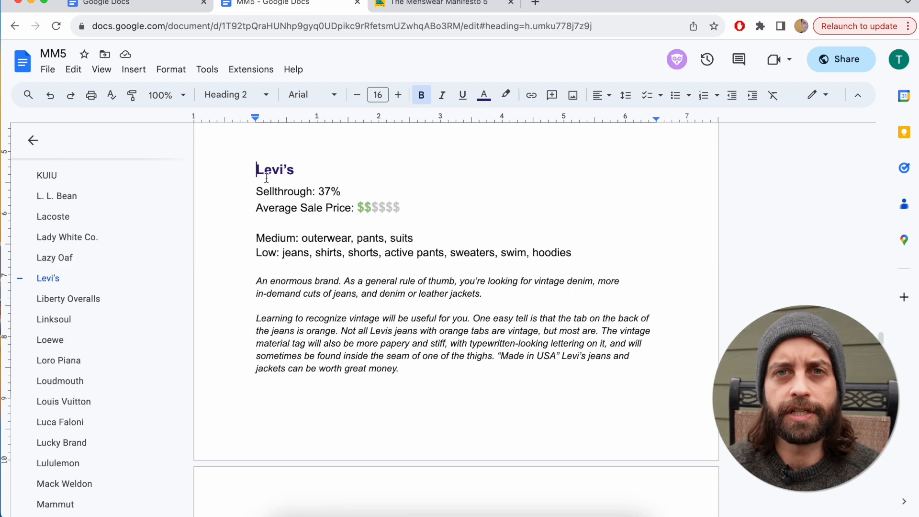
mouse_move(319, 176)
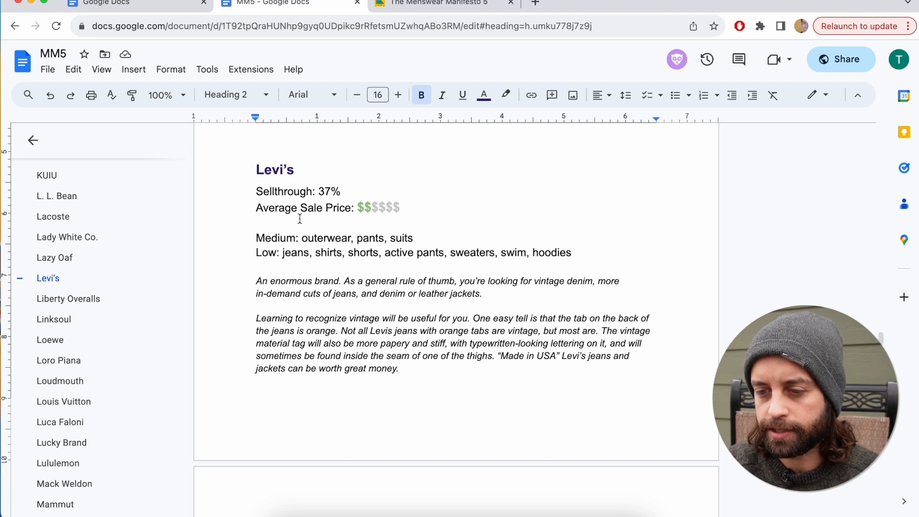
Scroll through Levi's High/Medium/Low jeans-model sellthrough lists to the Liberty Overalls heading
scroll("down", 3)
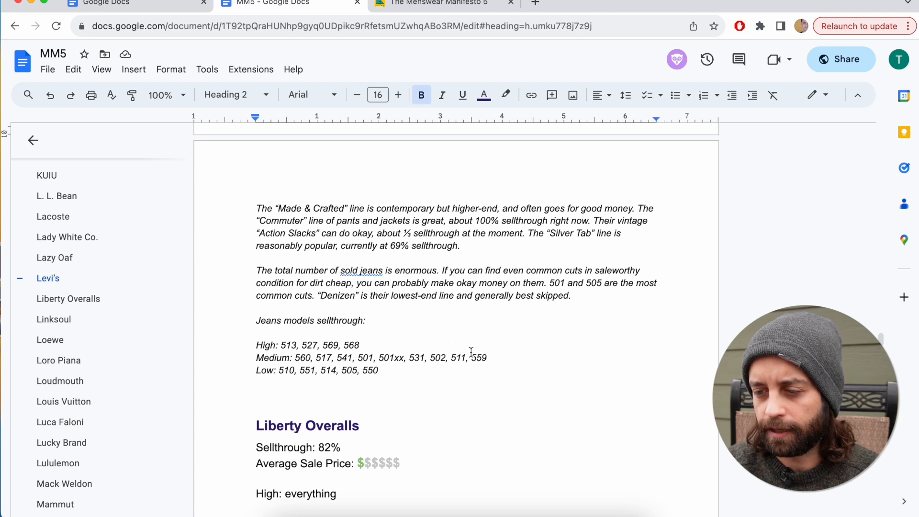
mouse_move(301, 345)
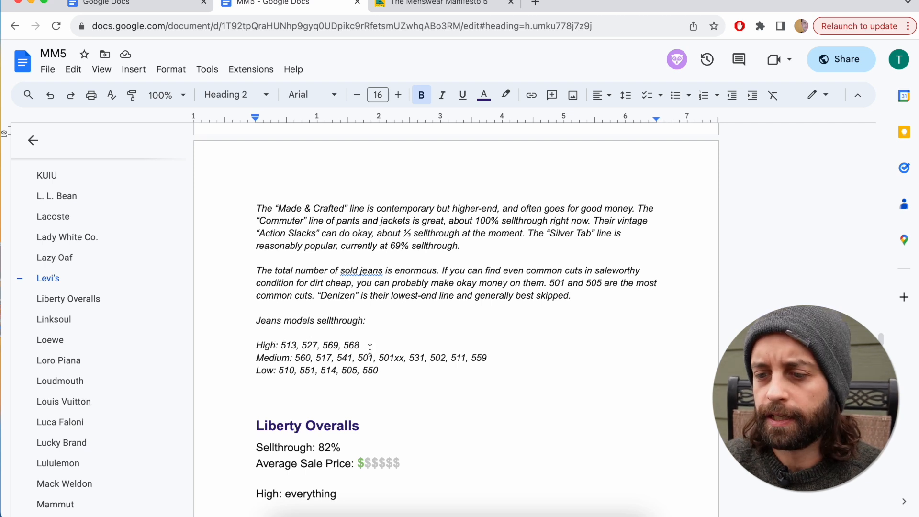
Move down to the M brands and bring up the Ministry of Supply entry
scroll("down", 3)
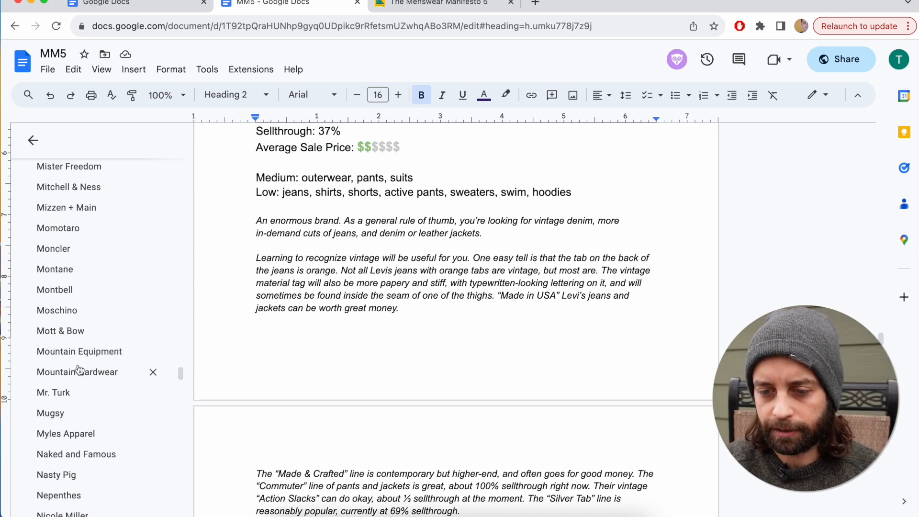
scroll("down", 3)
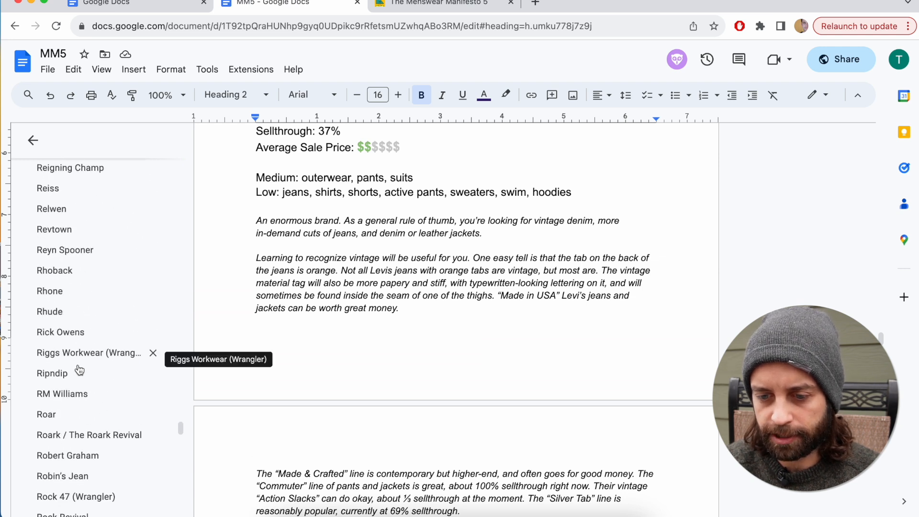
scroll("down", 3)
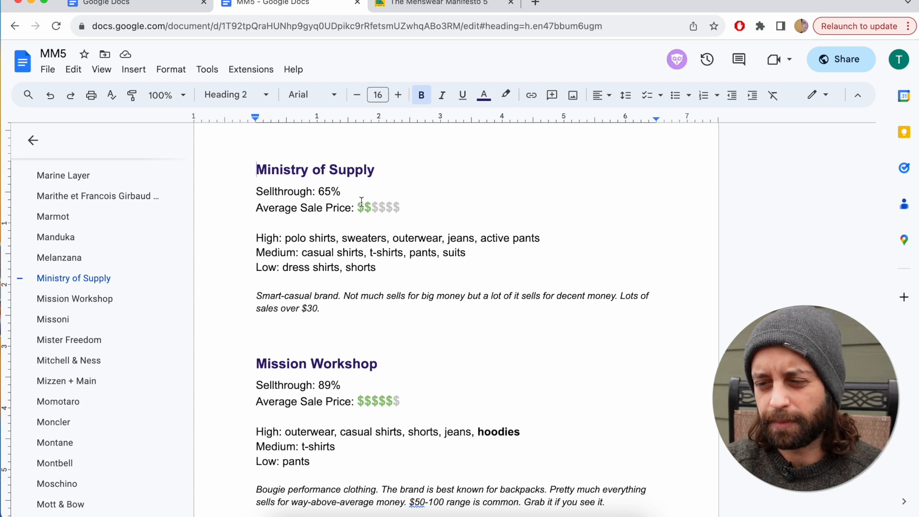
Read past Mission Workshop and Missoni until the Mister Freedom heading reaches the top
scroll("down", 3)
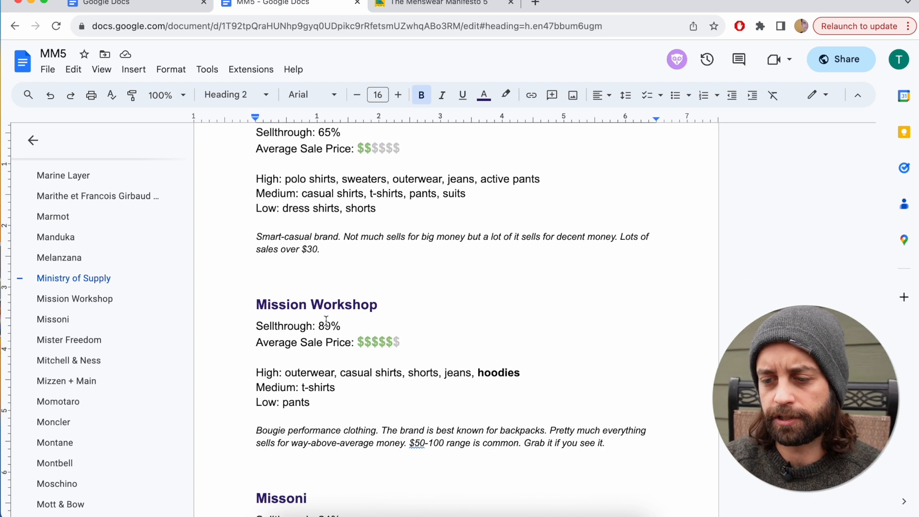
scroll("down", 3)
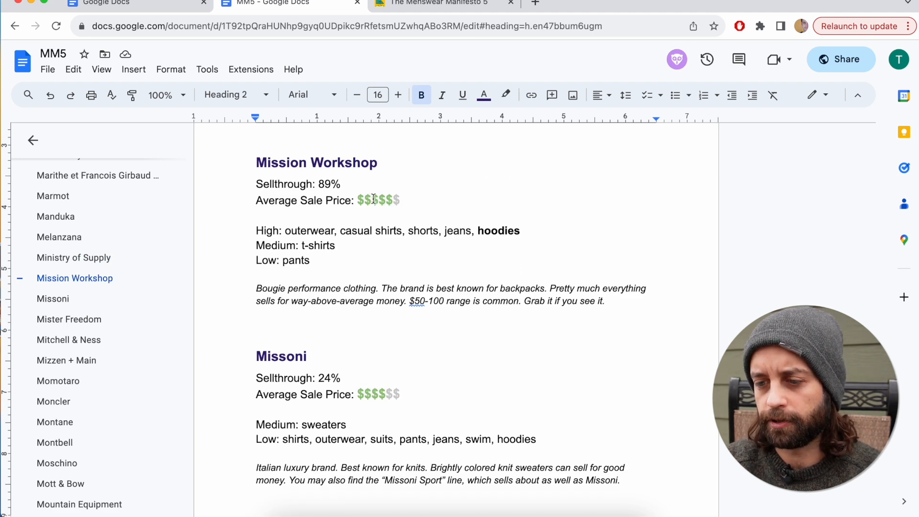
left_click(359, 200)
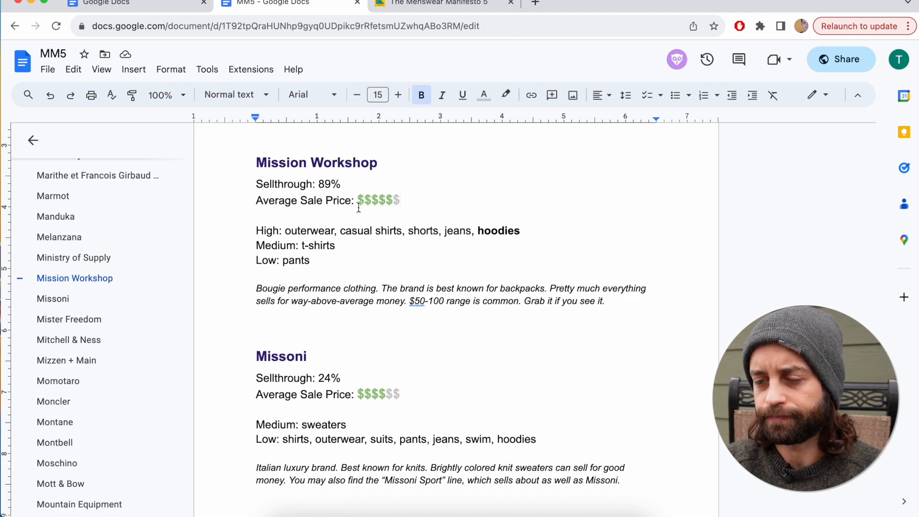
scroll("down", 3)
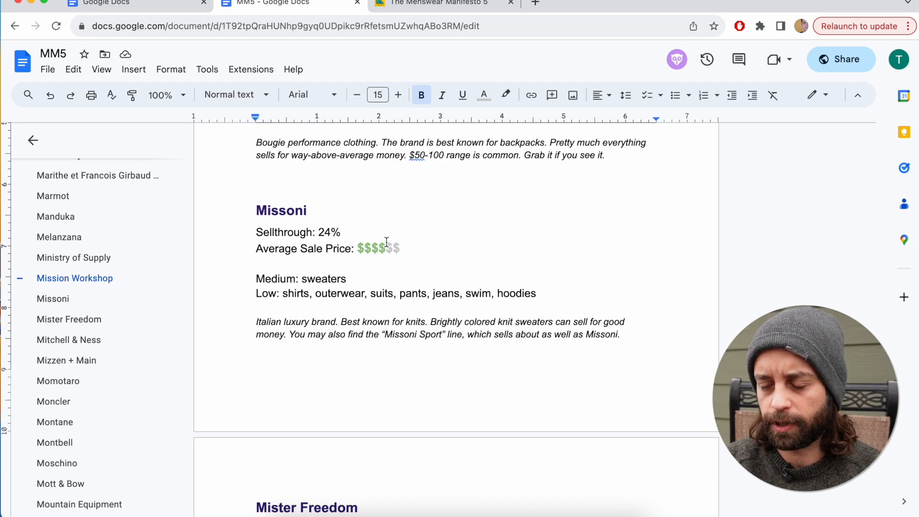
scroll("down", 3)
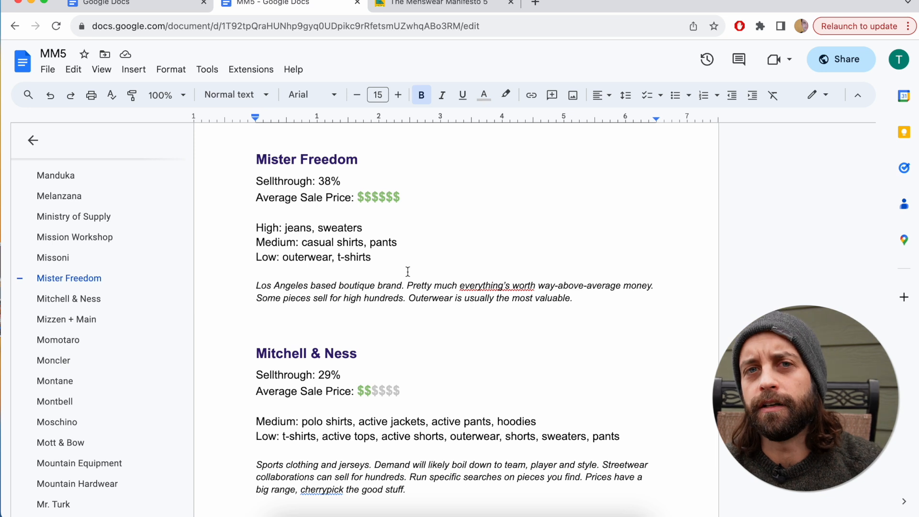
Page past Mitchell & Ness, Montbell and Moschino, then switch to the Manifesto 5 Gumroad tab
scroll("down", 3)
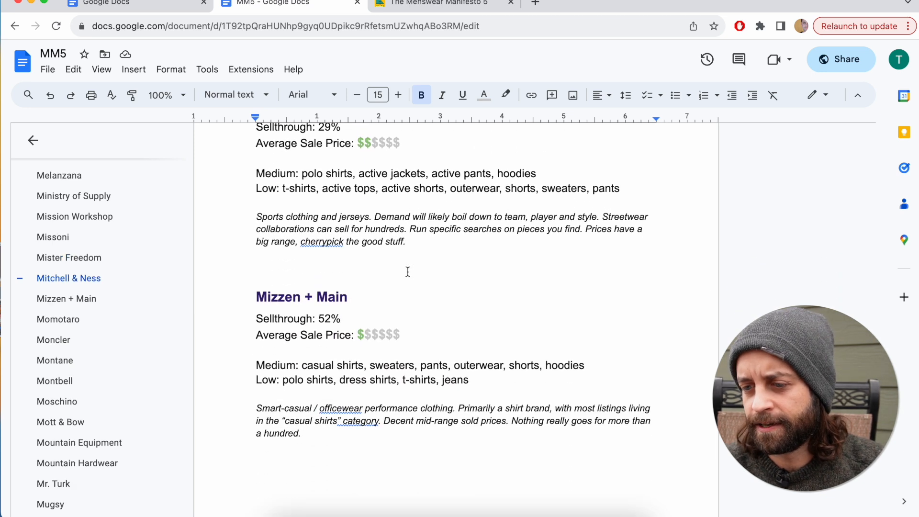
scroll("down", 3)
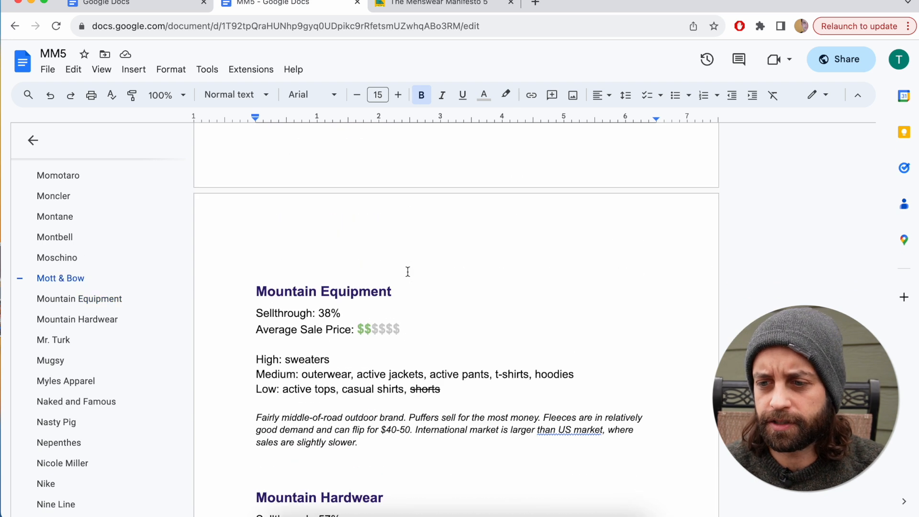
scroll("up", 3)
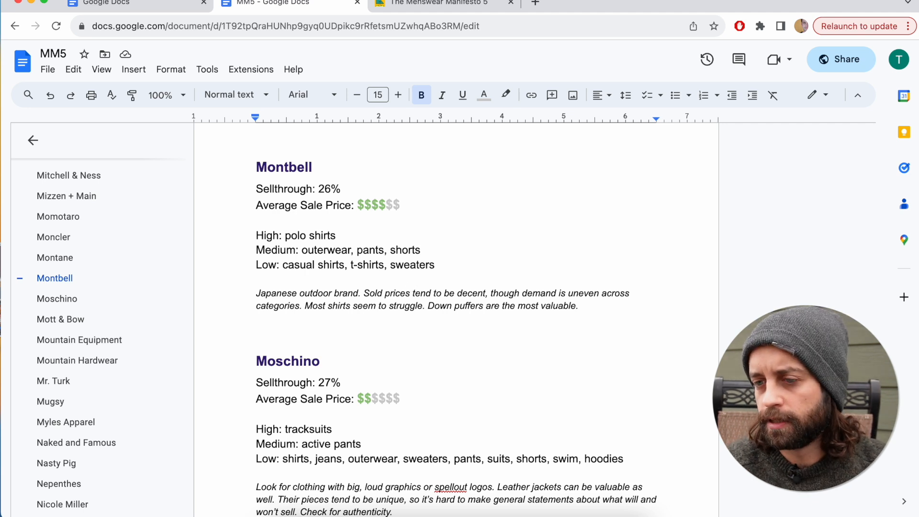
left_click(436, 3)
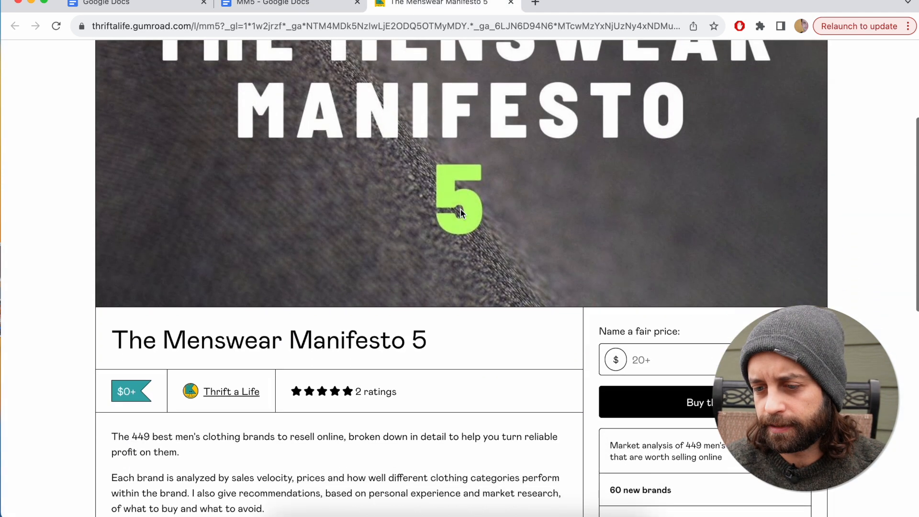
Enter a $20 fair price on the Gumroad page and go back to the MM5 document
scroll("down", 3)
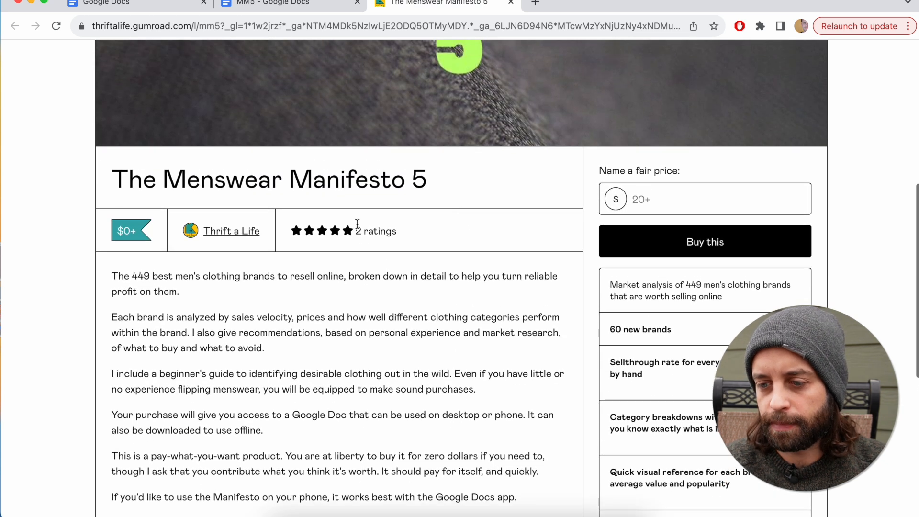
scroll("down", 3)
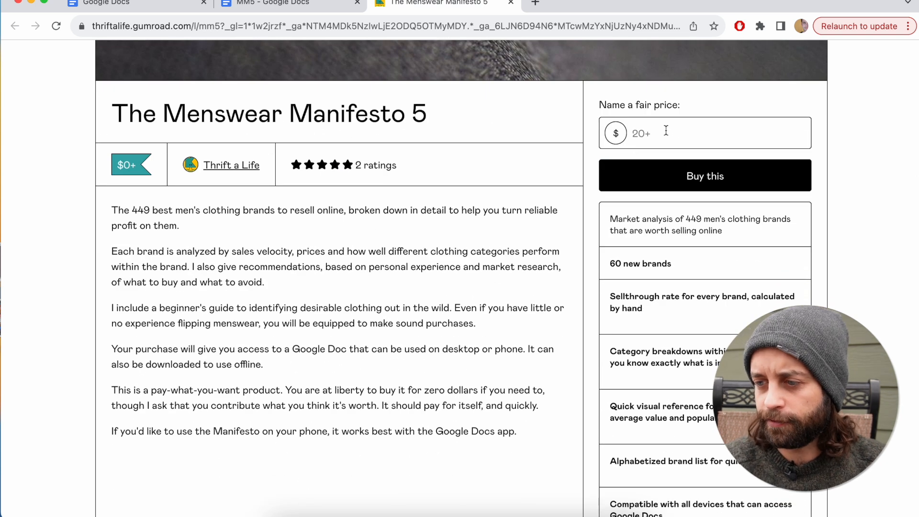
left_click(703, 133)
type("20")
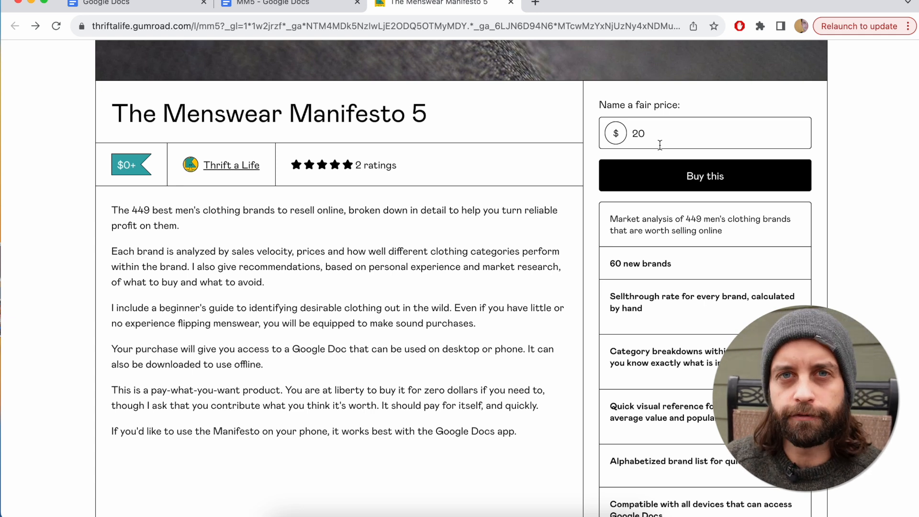
mouse_move(569, 130)
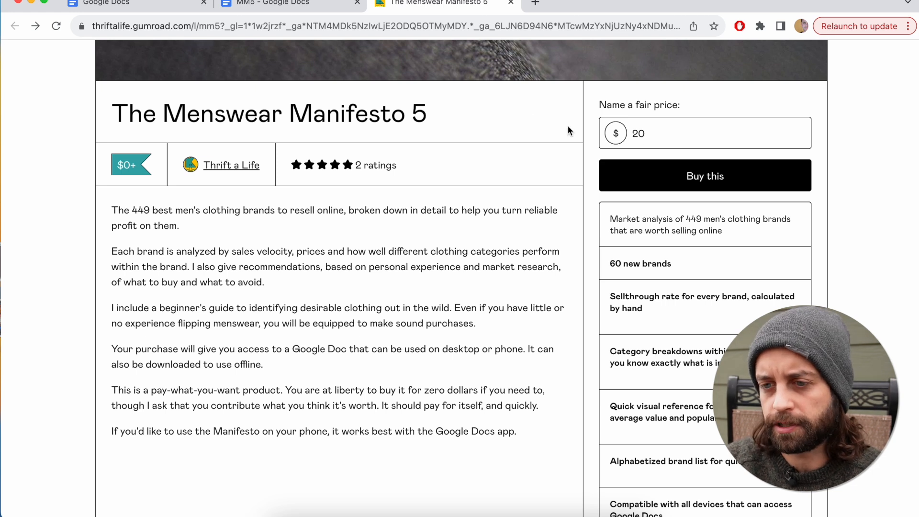
left_click(269, 2)
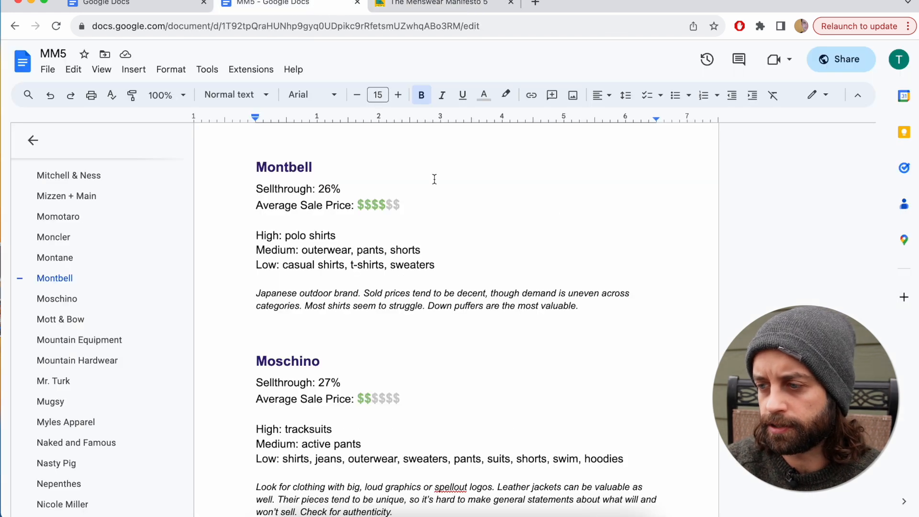
Pass the No Fear and Noah entries, then return to the Menswear Manifesto 5 cover
scroll("down", 3)
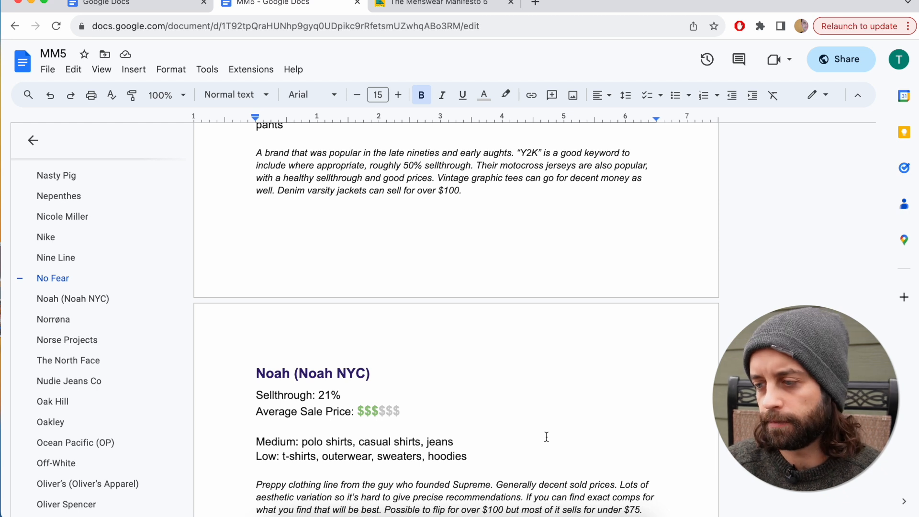
scroll("up", 3)
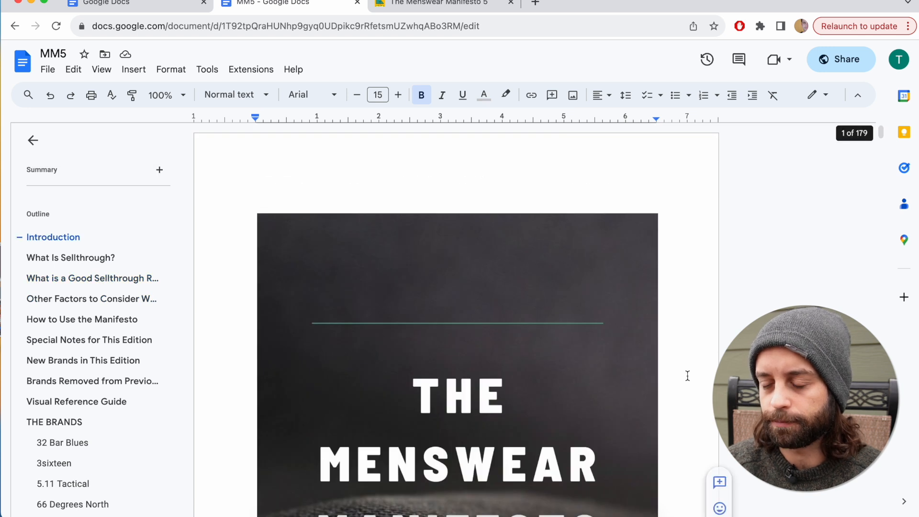
scroll("down", 3)
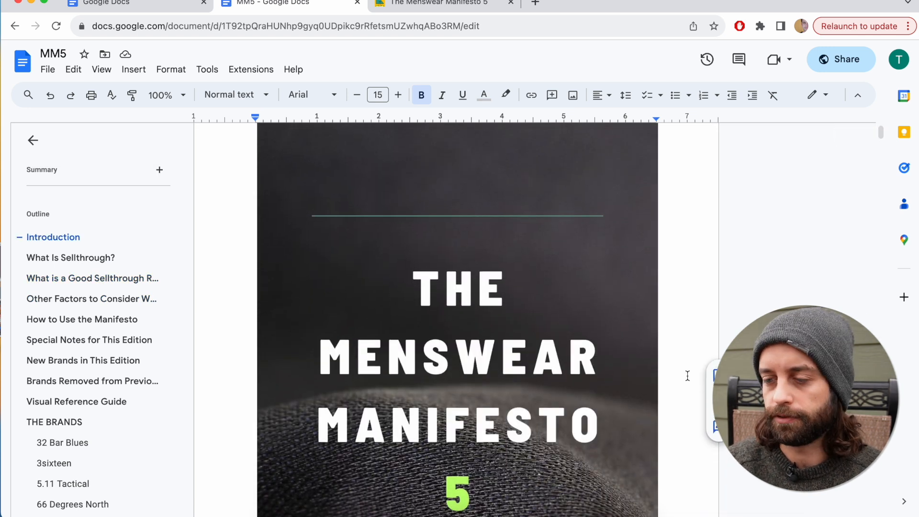